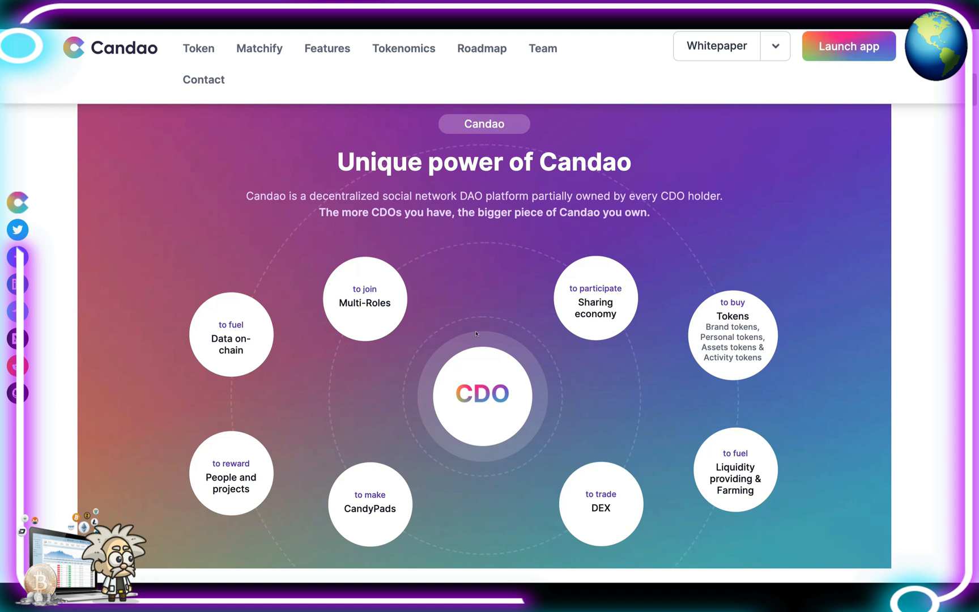
mouse_move(461, 355)
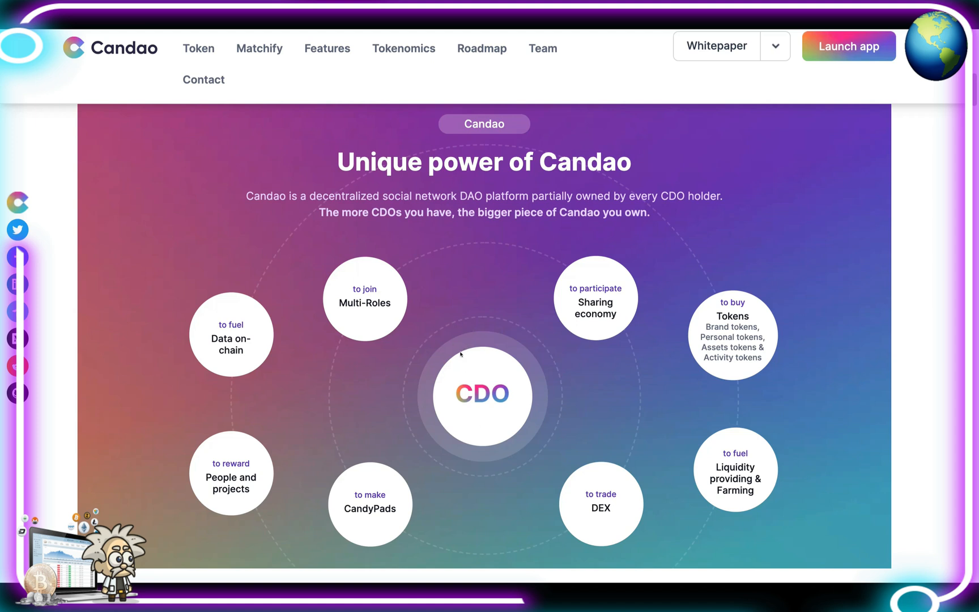
mouse_move(311, 328)
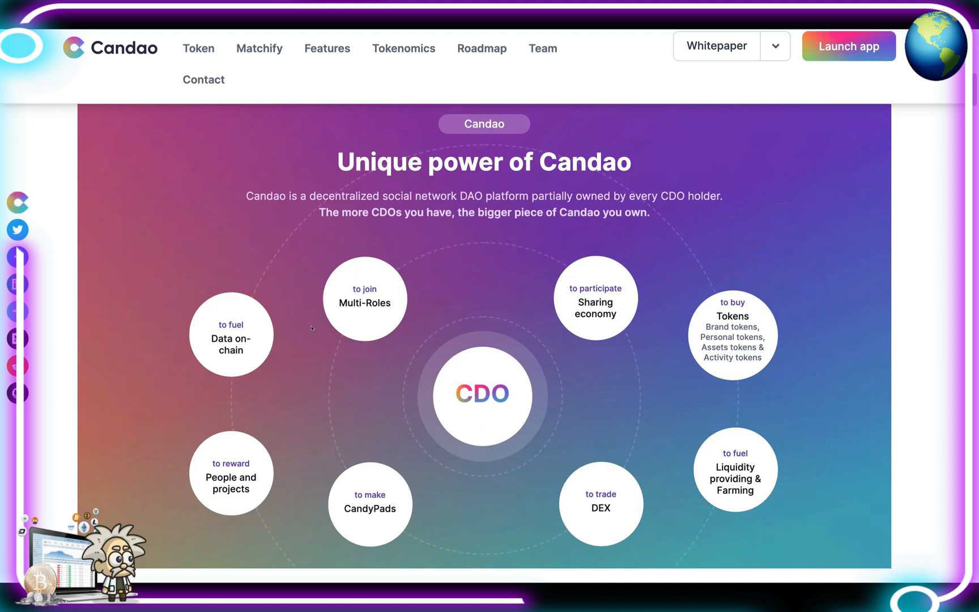
mouse_move(215, 428)
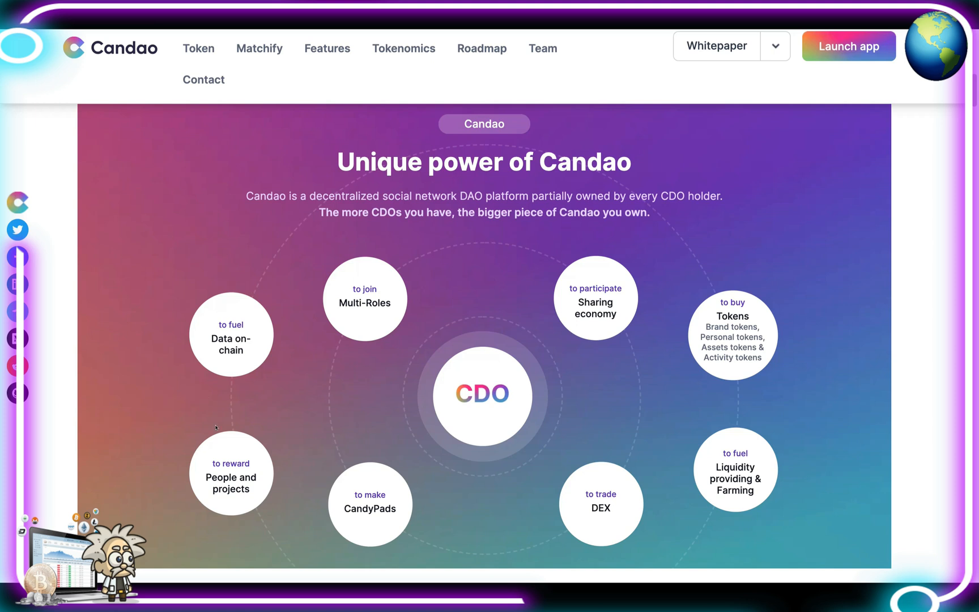
mouse_move(544, 559)
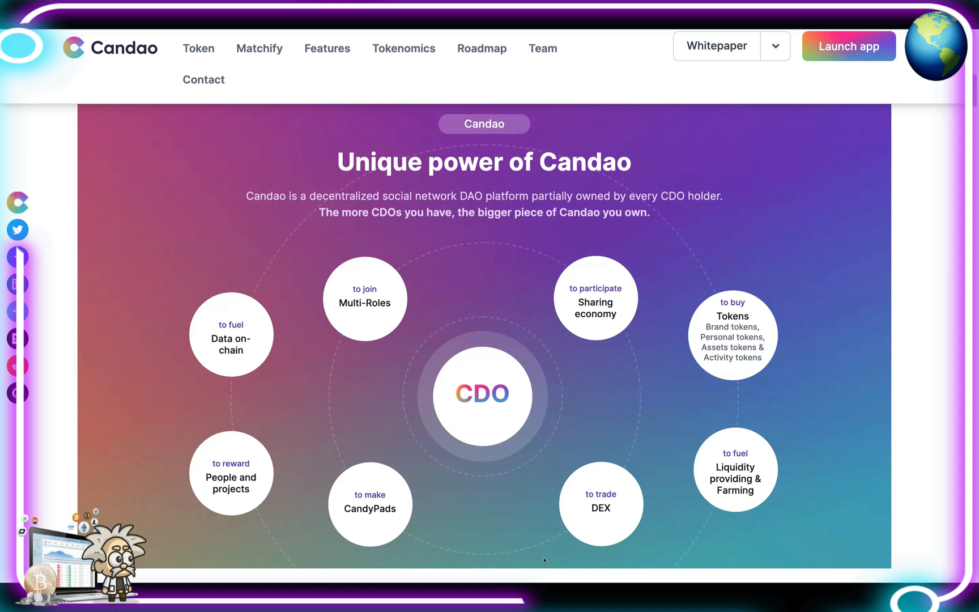
mouse_move(618, 472)
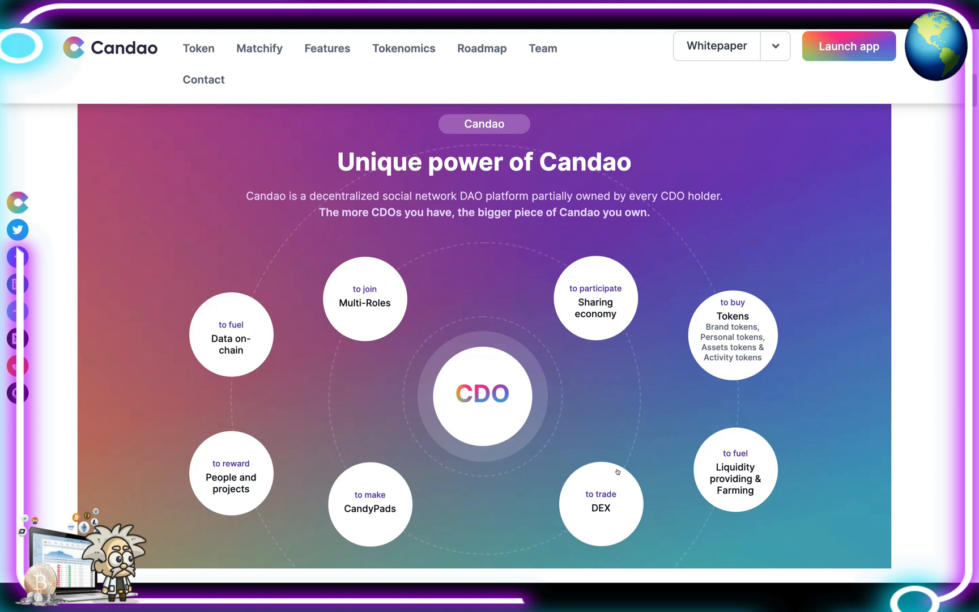
mouse_move(660, 311)
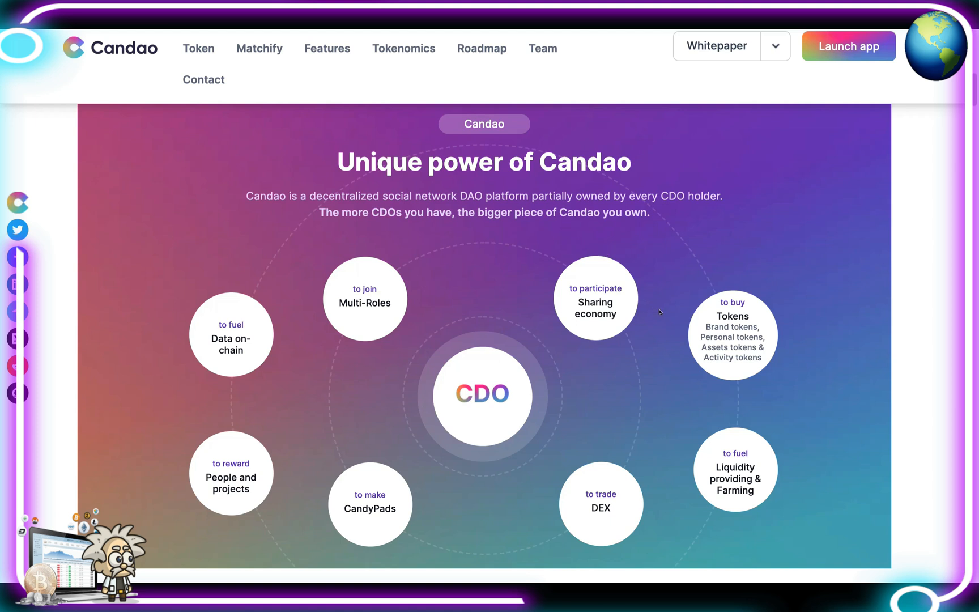
mouse_move(763, 330)
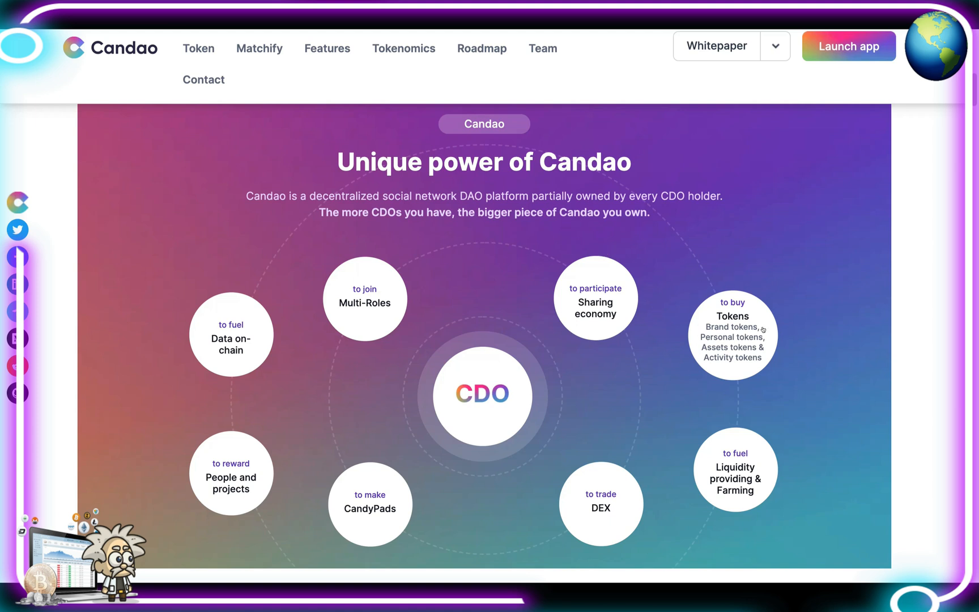
mouse_move(794, 333)
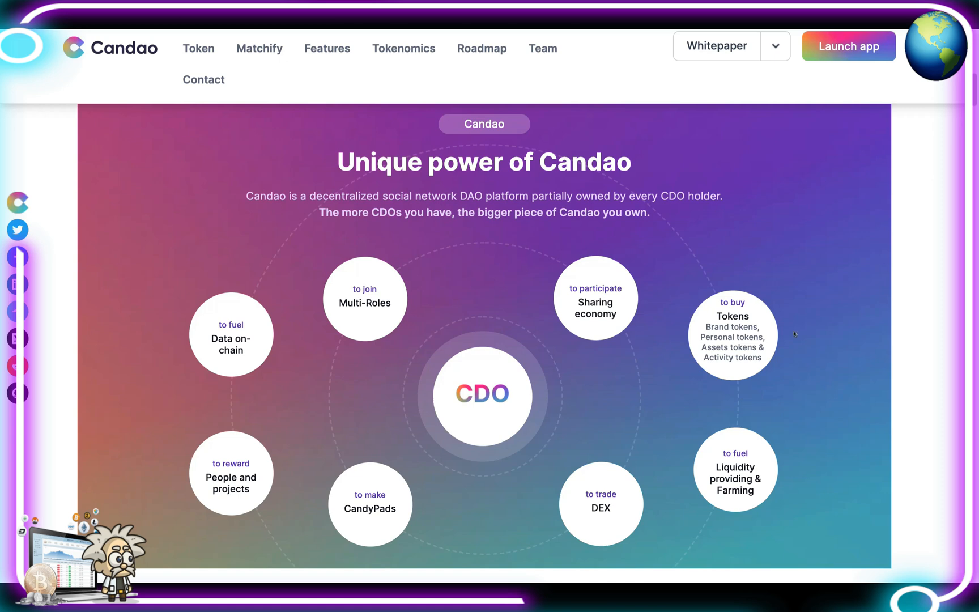
mouse_move(735, 435)
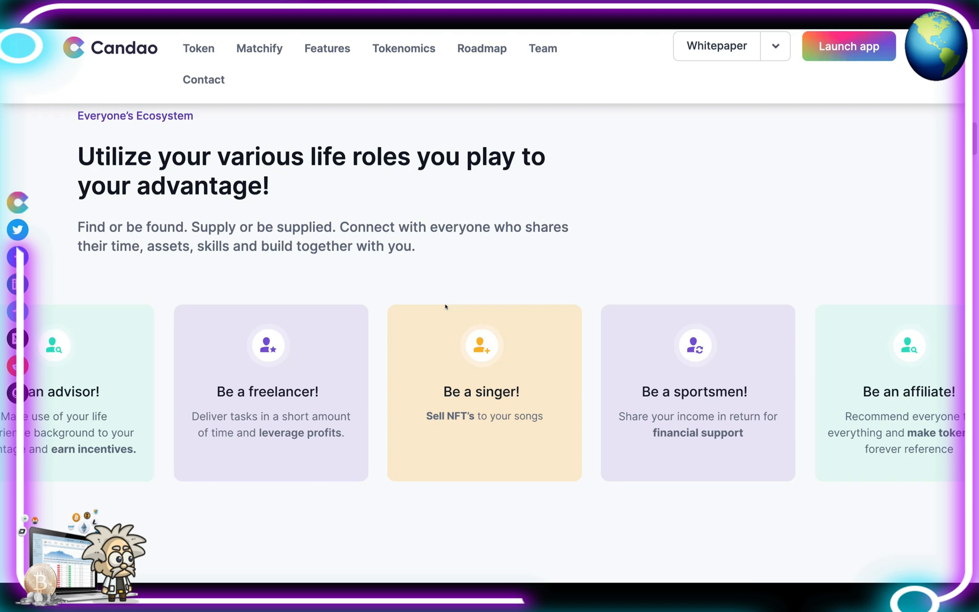
Step: Scroll past the life-roles cards toward the Features section on Matchify and CandyPad
scroll(down, 3)
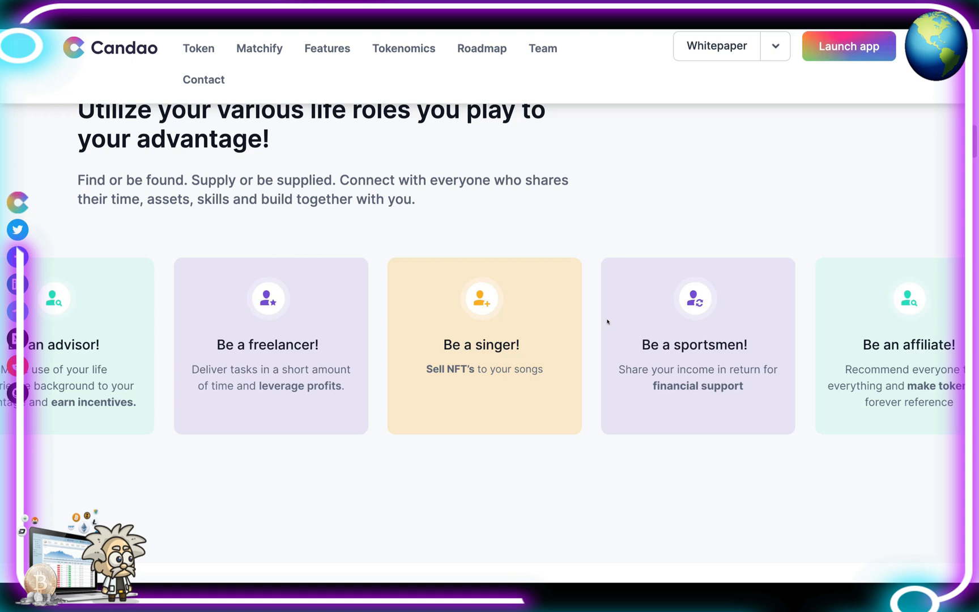
mouse_move(605, 325)
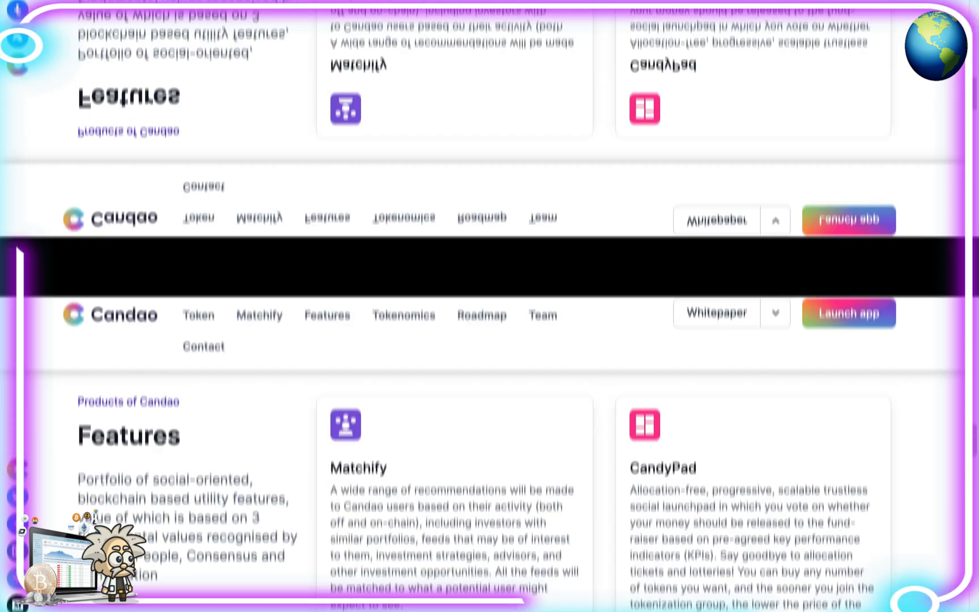
Step: Scroll through the features to the 'How it works' three-step section
scroll(down, 3)
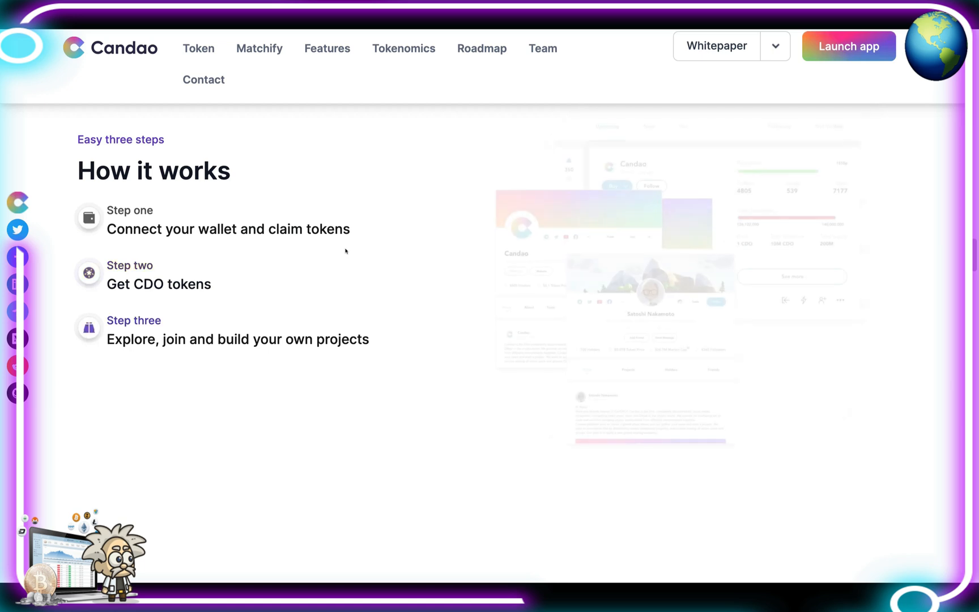
Step: Scroll past the token types to the Tokenomics key-metrics table for the CDO token
scroll(down, 3)
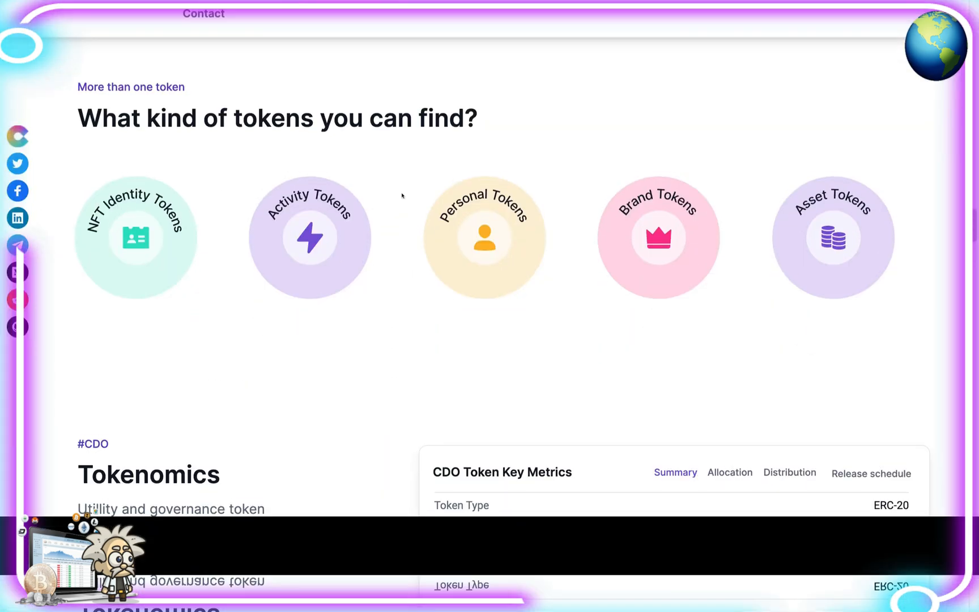
scroll(up, 3)
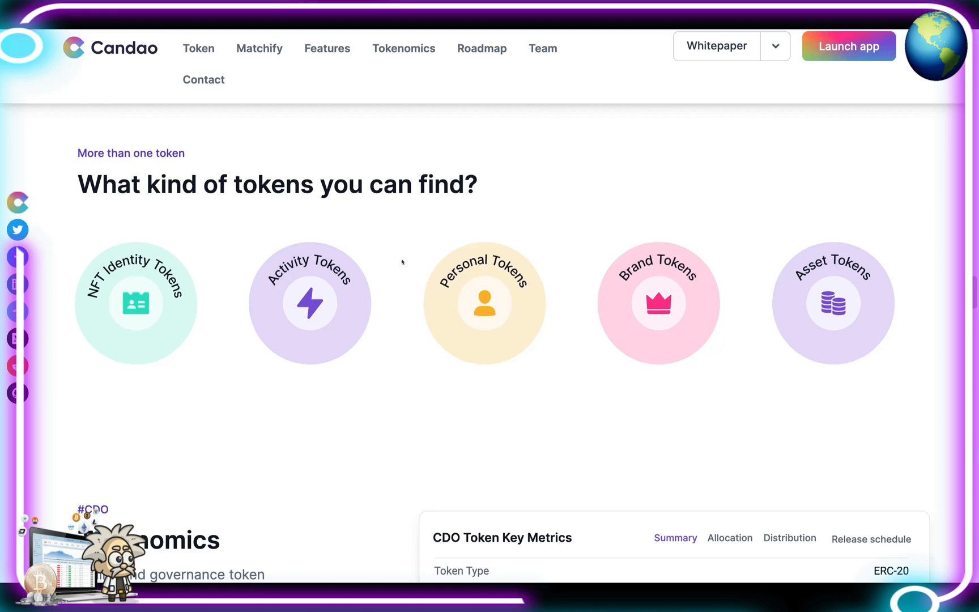
scroll(down, 3)
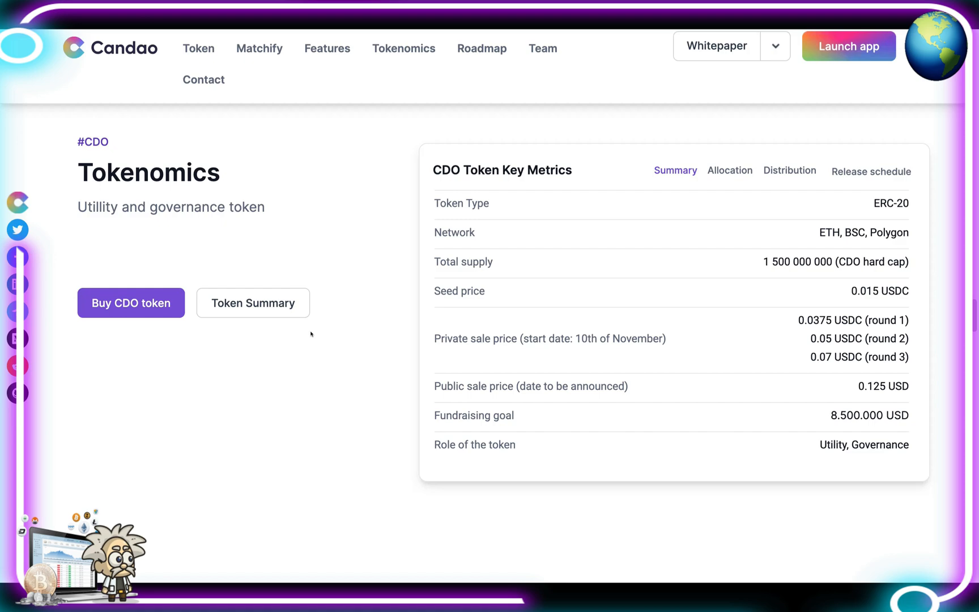
click(482, 47)
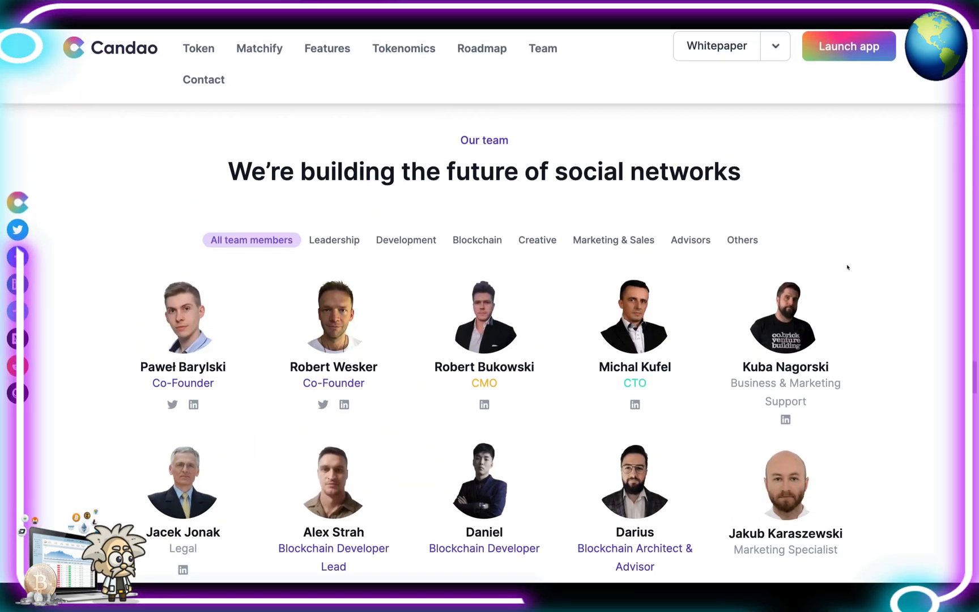
mouse_move(829, 274)
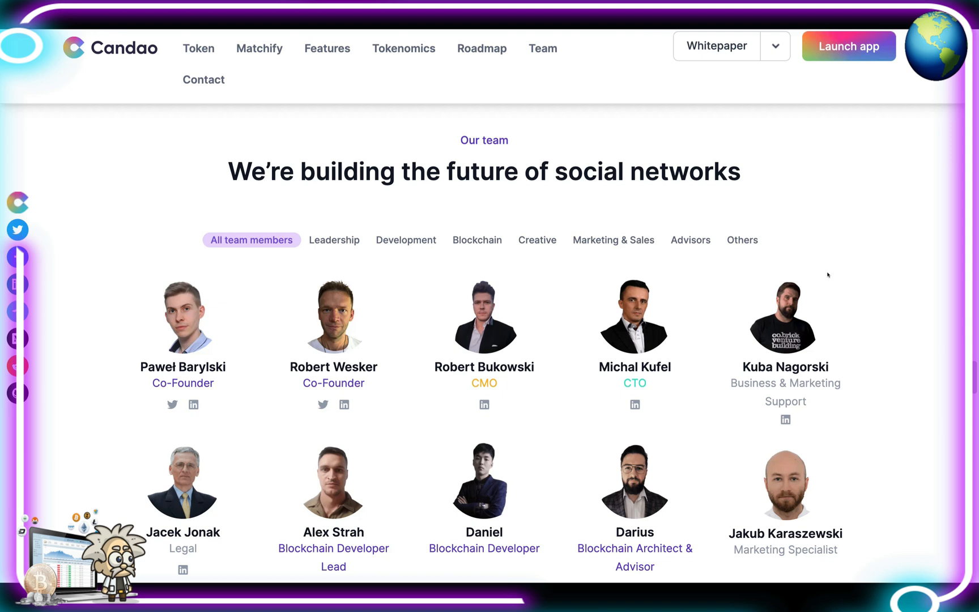
mouse_move(827, 298)
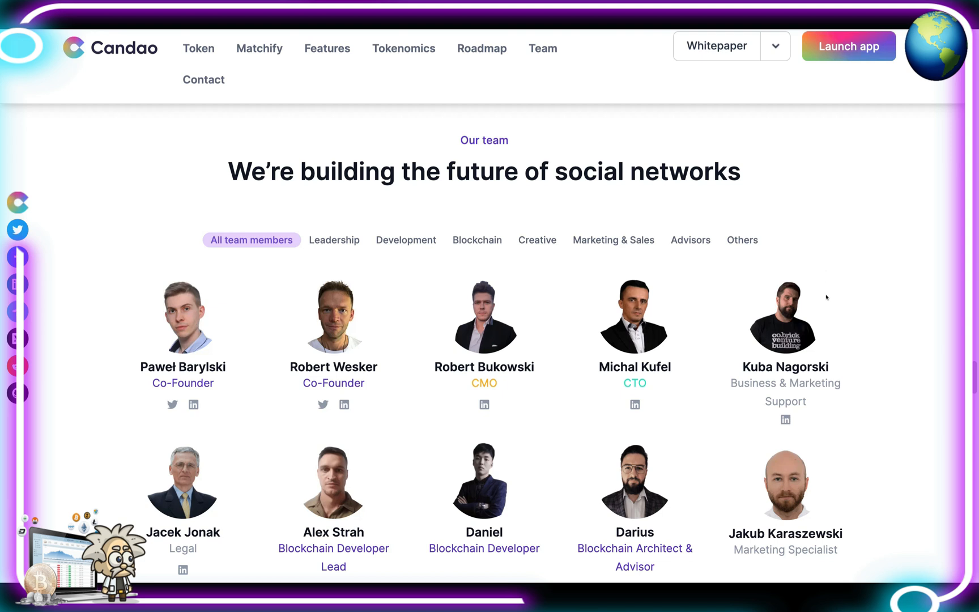
mouse_move(782, 214)
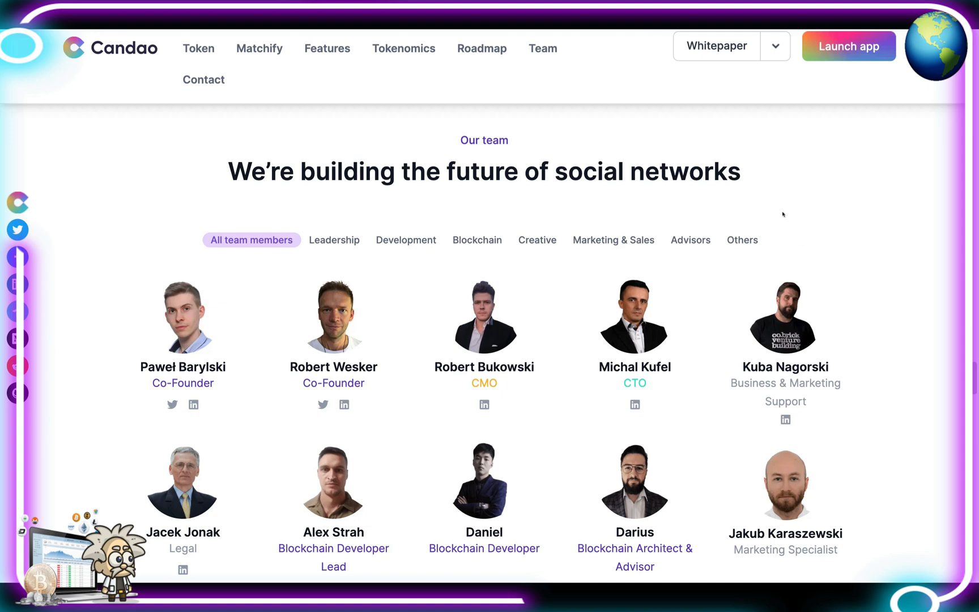
mouse_move(515, 250)
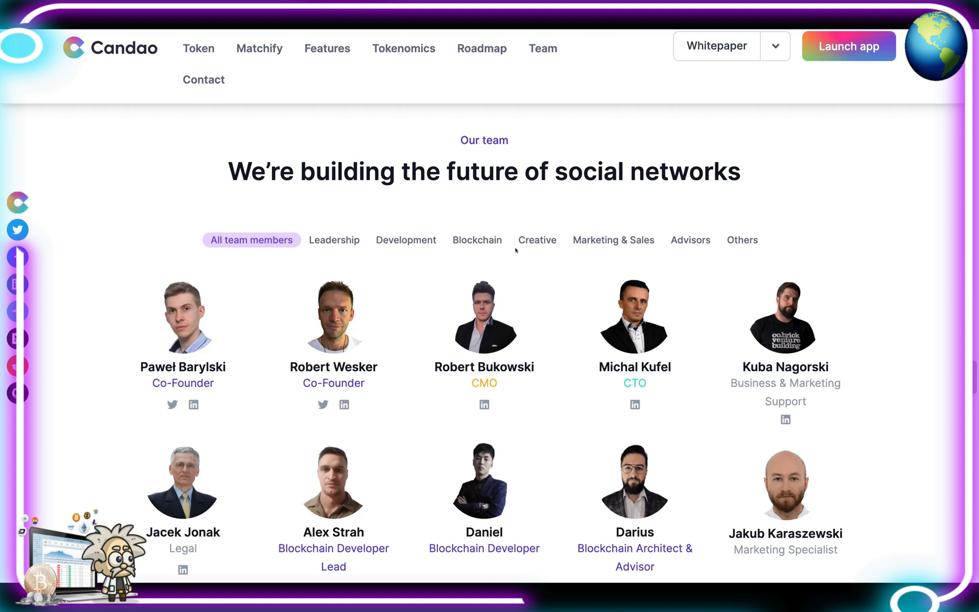